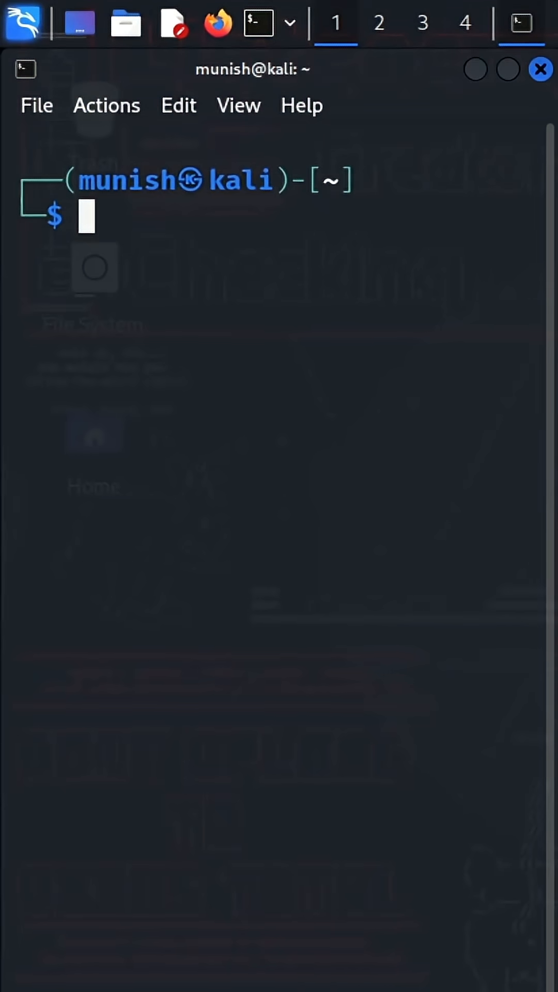
Compose sudo timeout 5 tcpdump -nn -i any | head -20 at the shell prompt
text(sudo apt install asciiquarium)
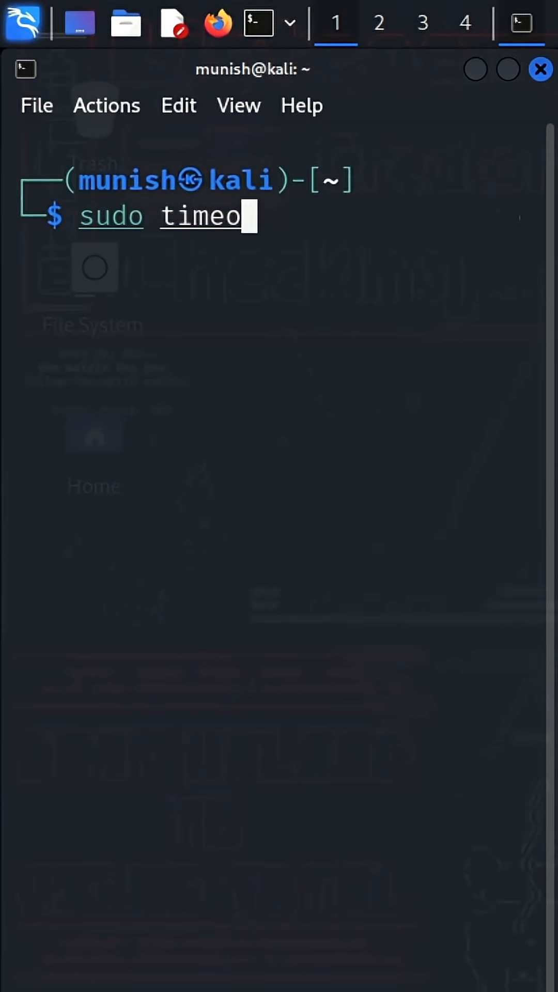
text(ut)
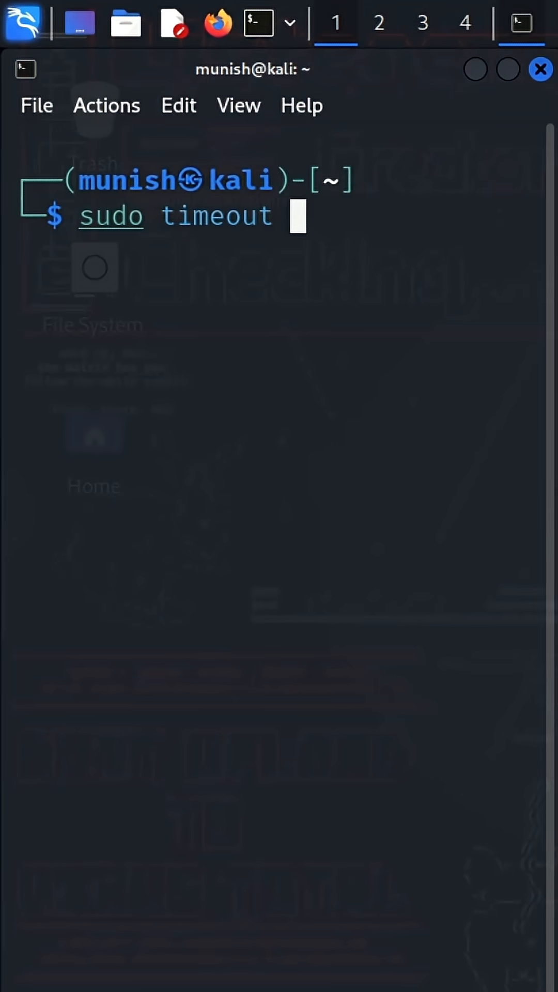
text(5 tcpdump)
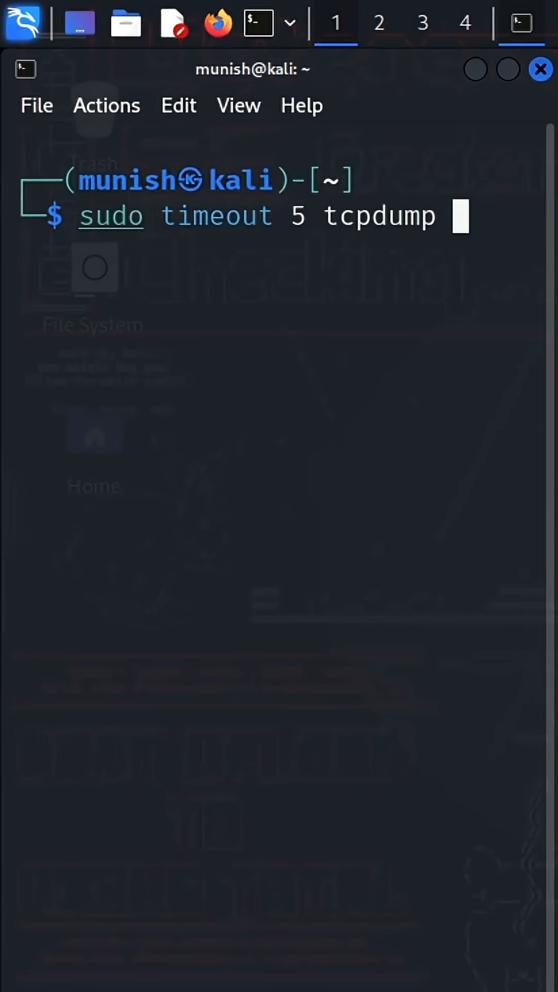
text(-nn)
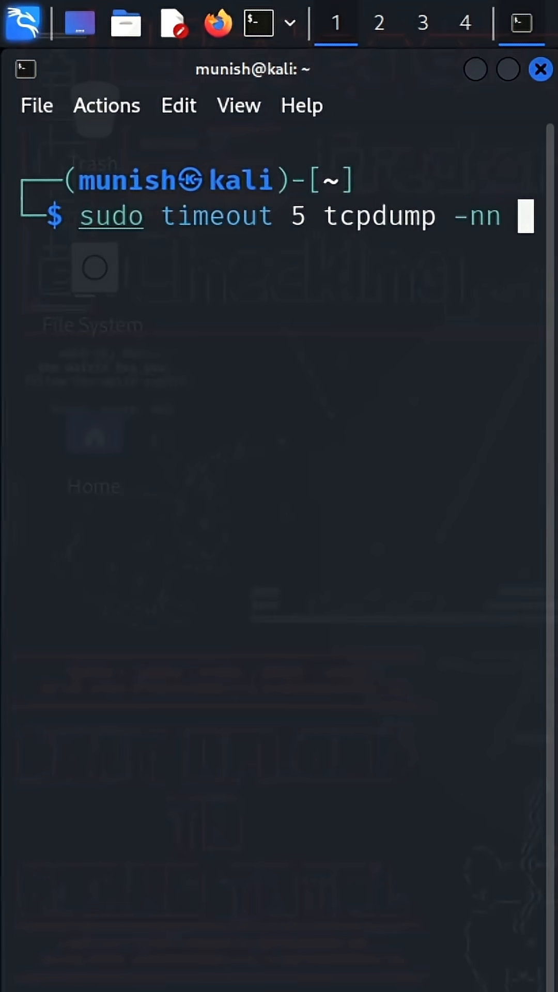
text(-i any |)
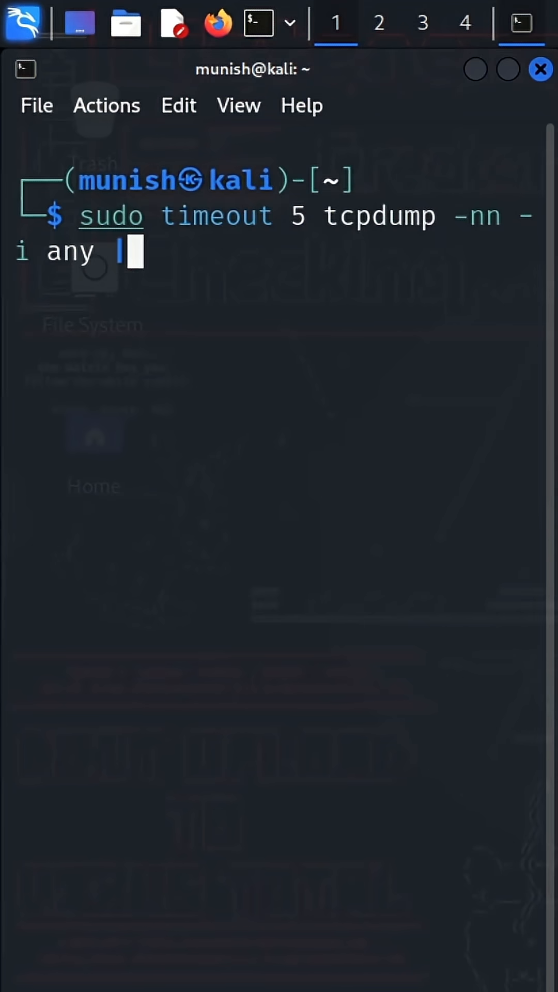
text(hea)
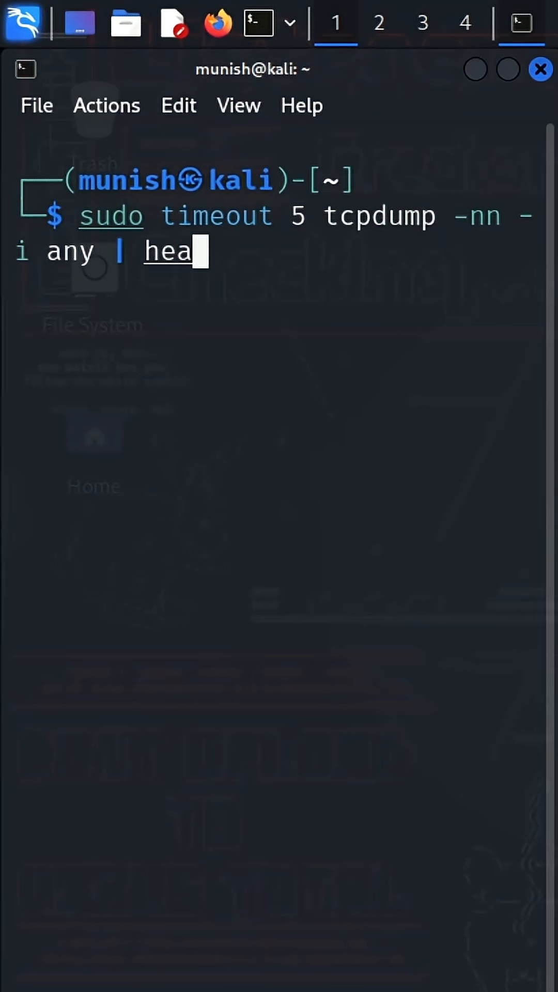
text(d -2)
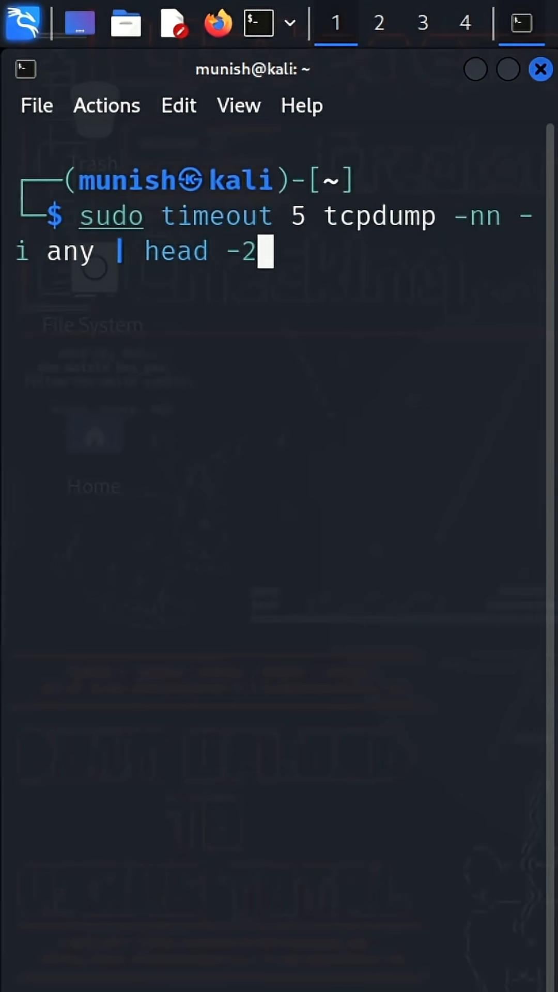
text(0)
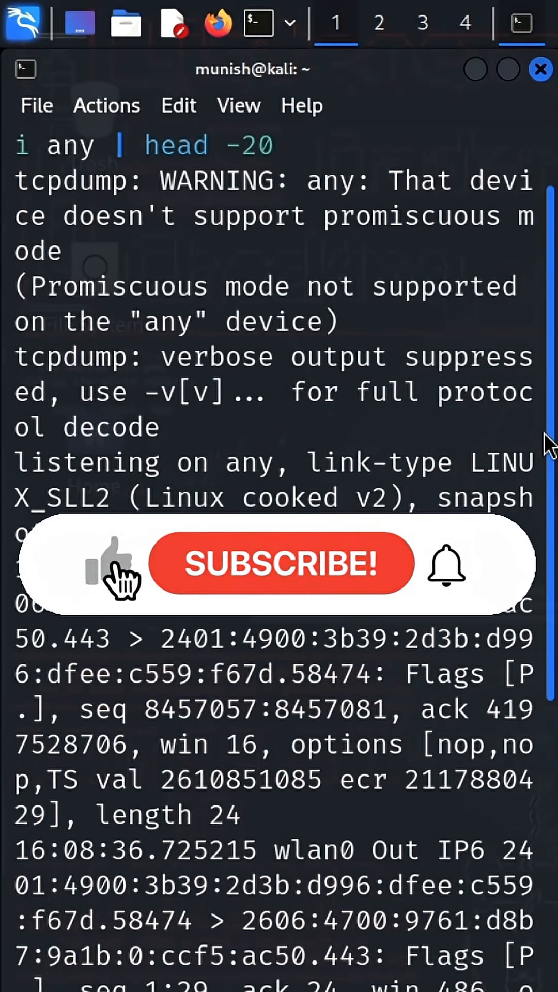
Scroll through the capture output to read the three IPv6 port-443 packets on wlan0
click(280, 563)
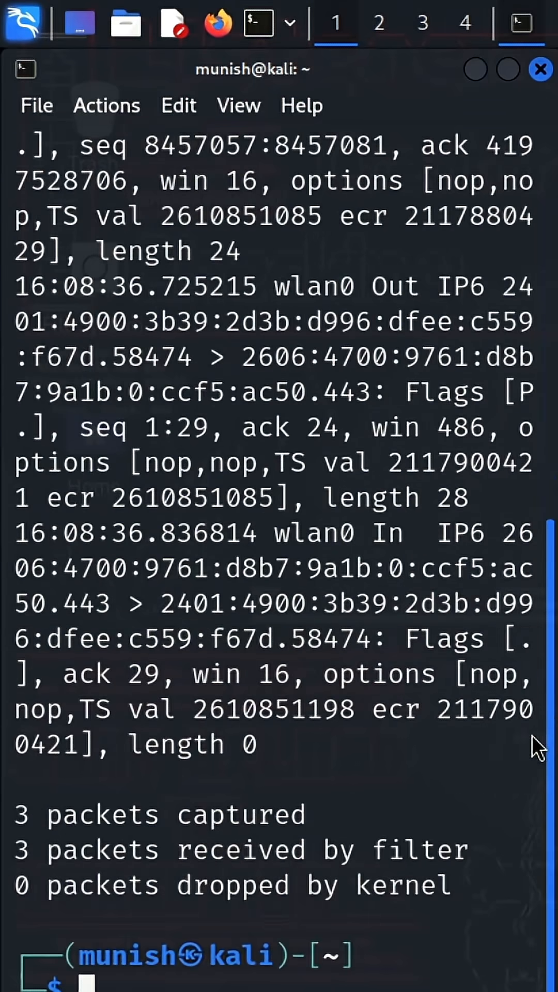
scroll(down, 3)
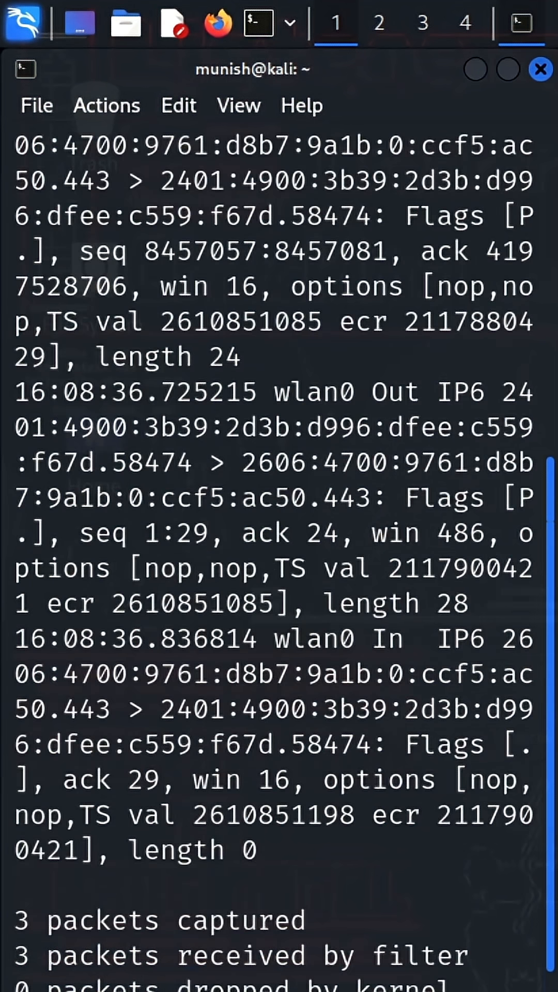
scroll(down, 3)
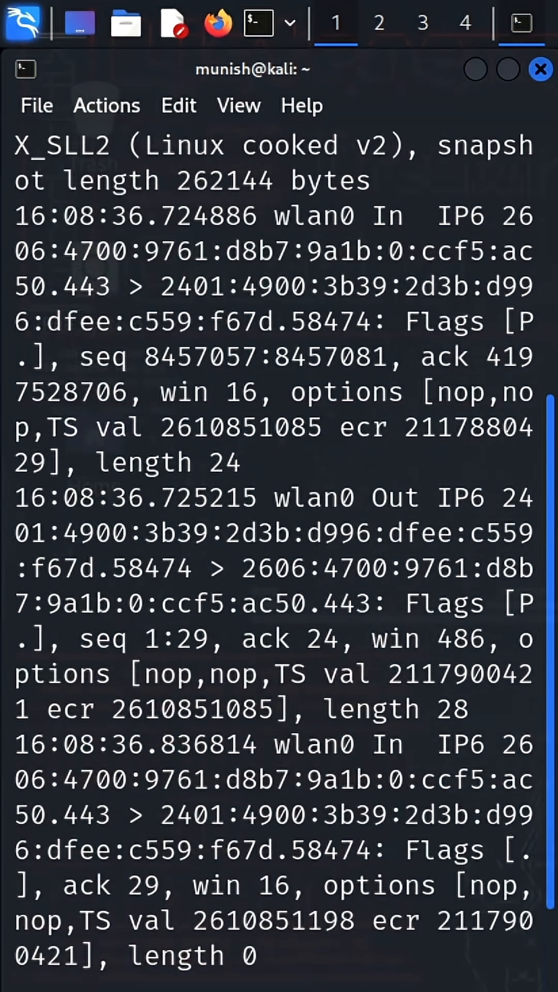